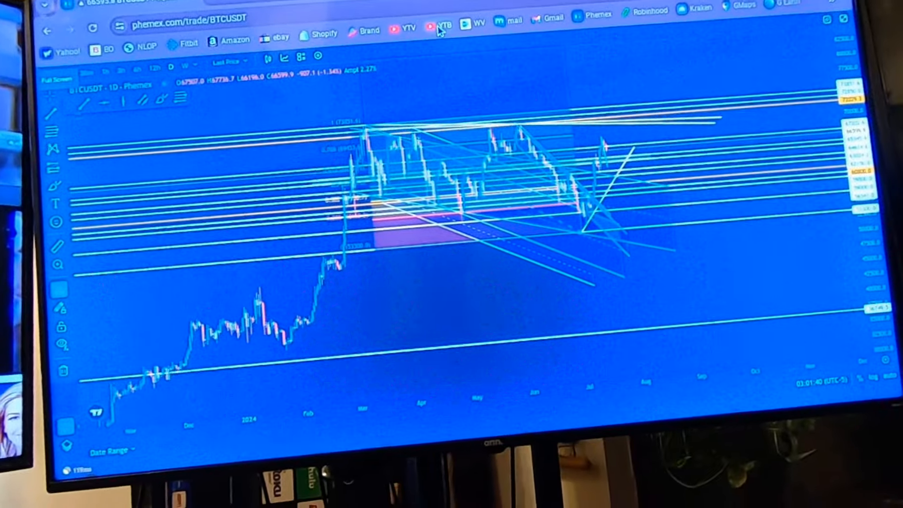
# Start a new blank browser tab beside the Phemex BTCUSDT chart
pyautogui.click(359, 22)
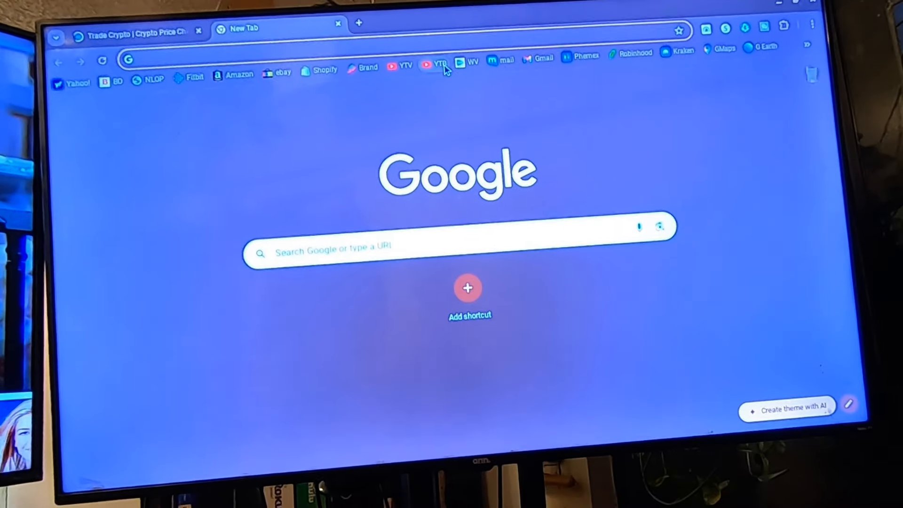
pyautogui.click(439, 63)
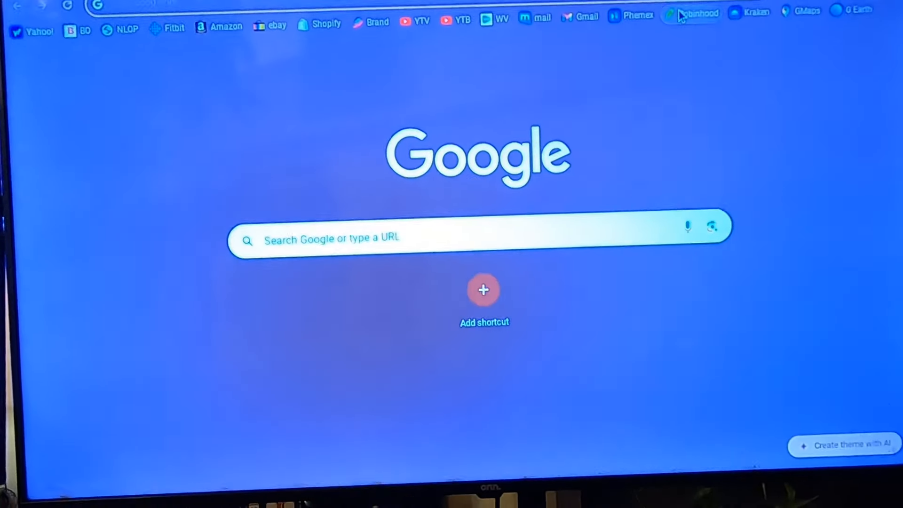
# Bring up Robinhood from the bookmark and view the crypto holdings page with BTC and DOGE
pyautogui.click(690, 14)
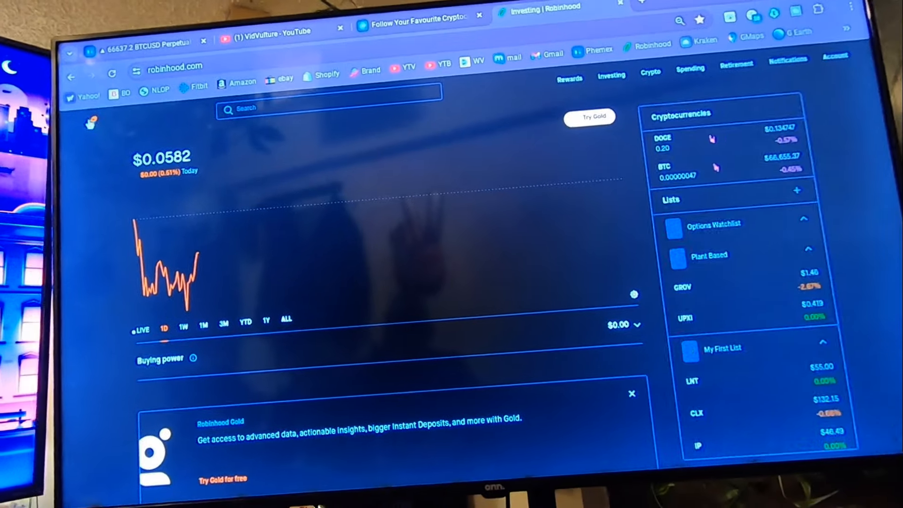
pyautogui.scroll(-3)
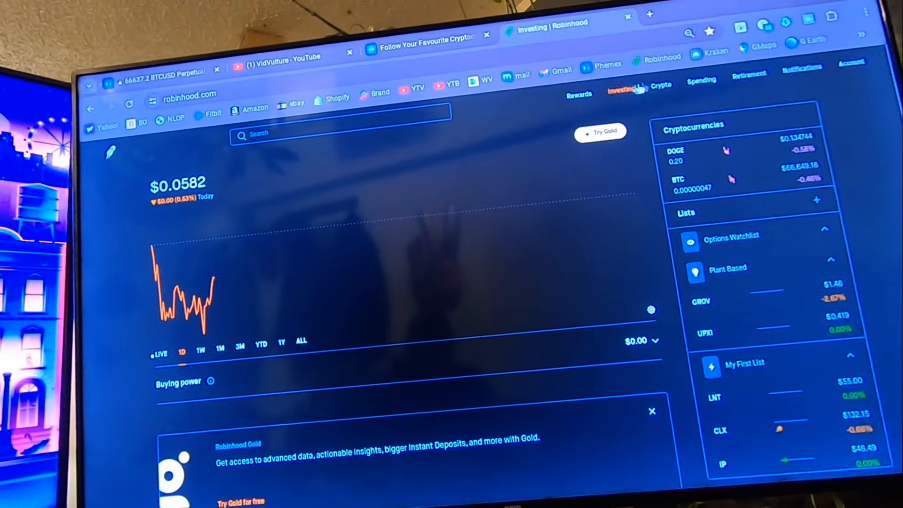
pyautogui.click(664, 85)
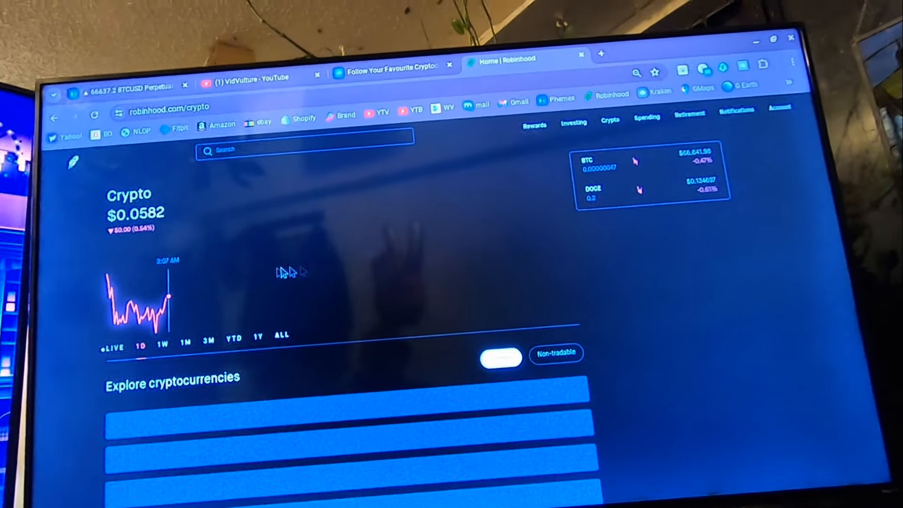
pyautogui.scroll(-3)
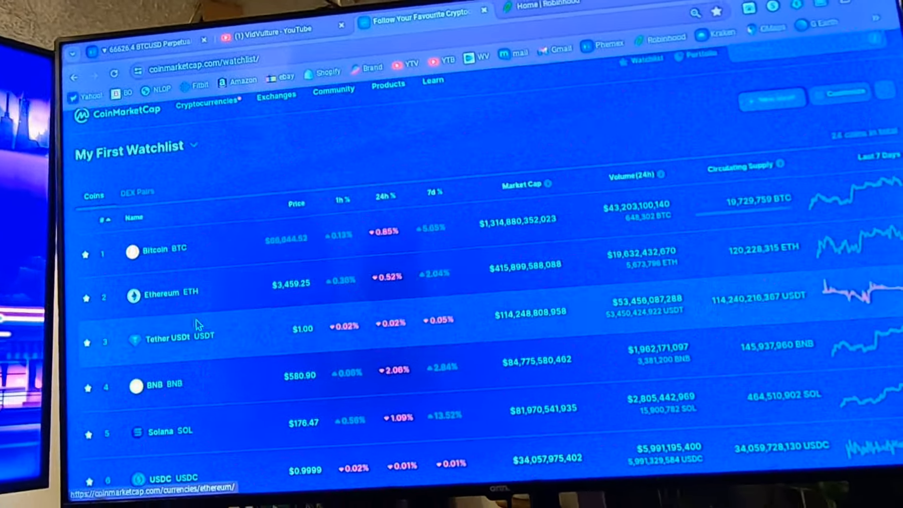
pyautogui.scroll(-3)
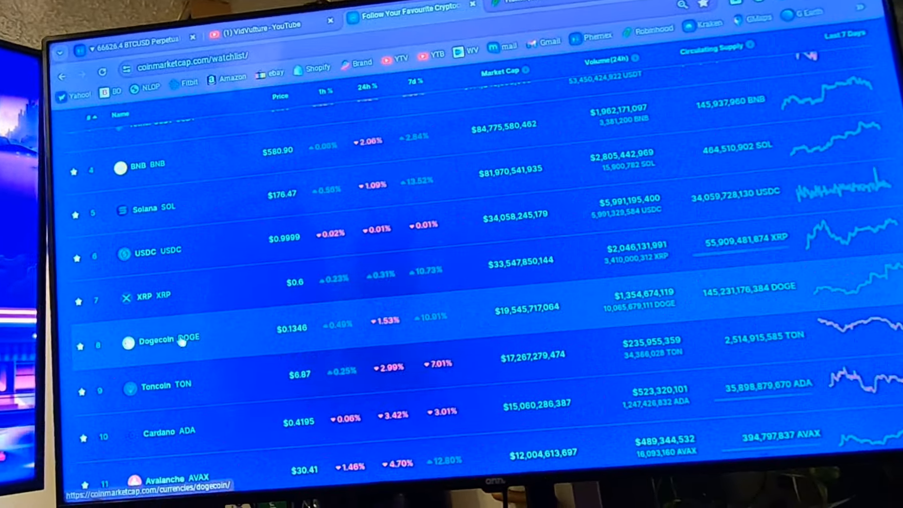
pyautogui.scroll(-3)
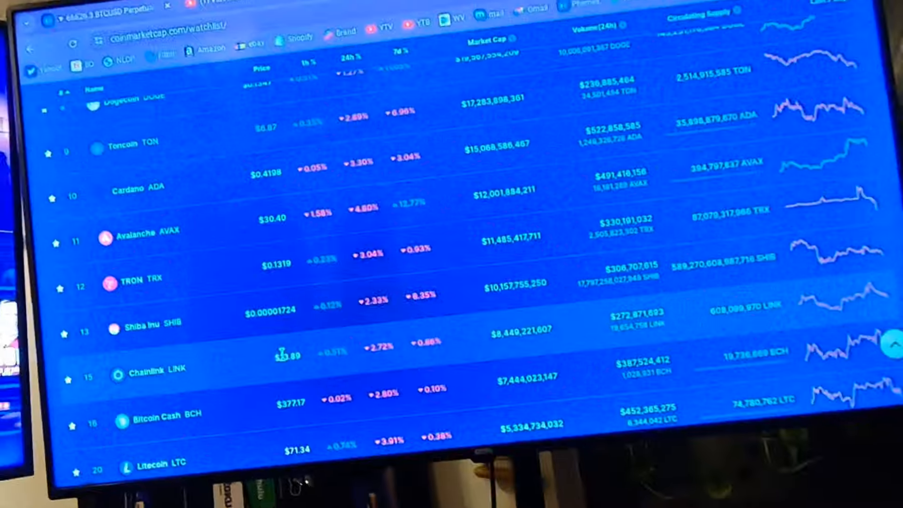
pyautogui.scroll(3)
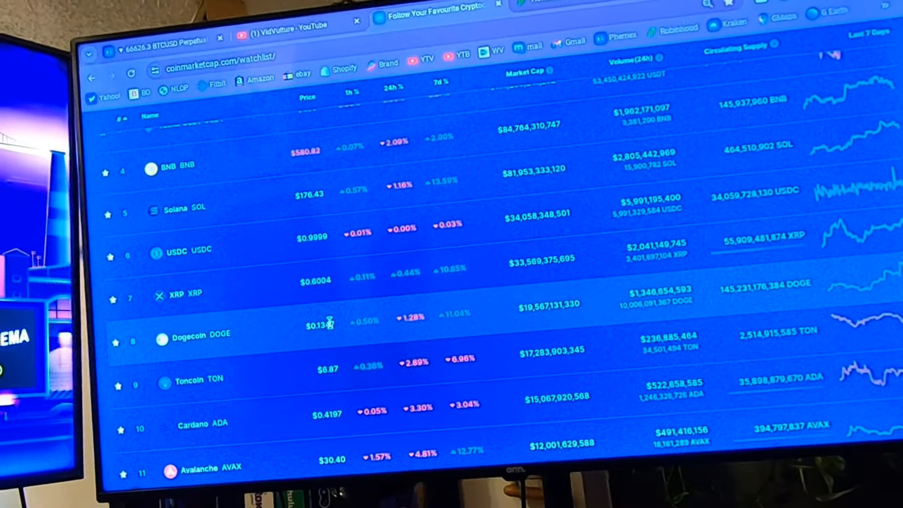
pyautogui.scroll(-3)
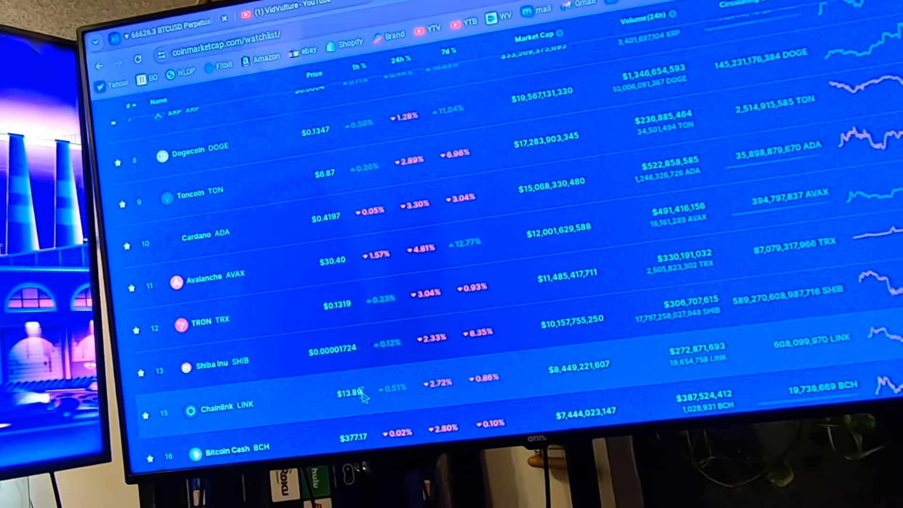
pyautogui.scroll(3)
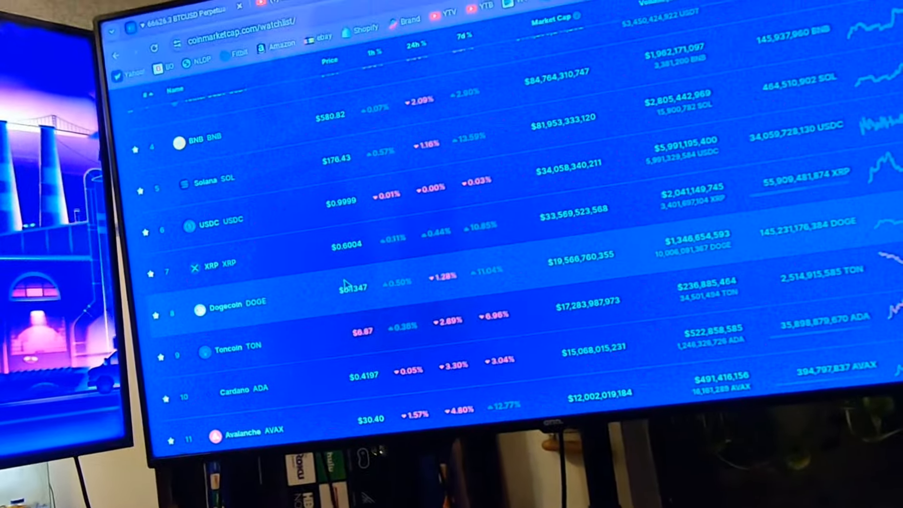
pyautogui.scroll(3)
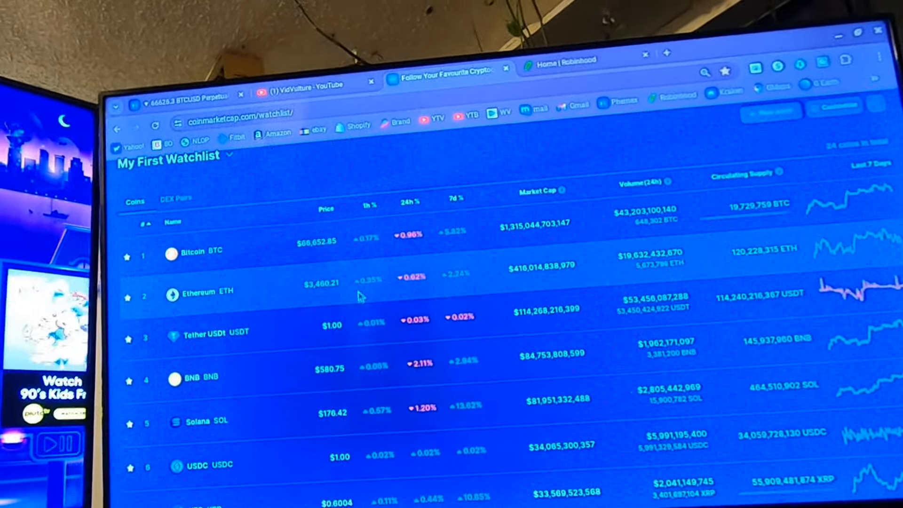
pyautogui.scroll(-3)
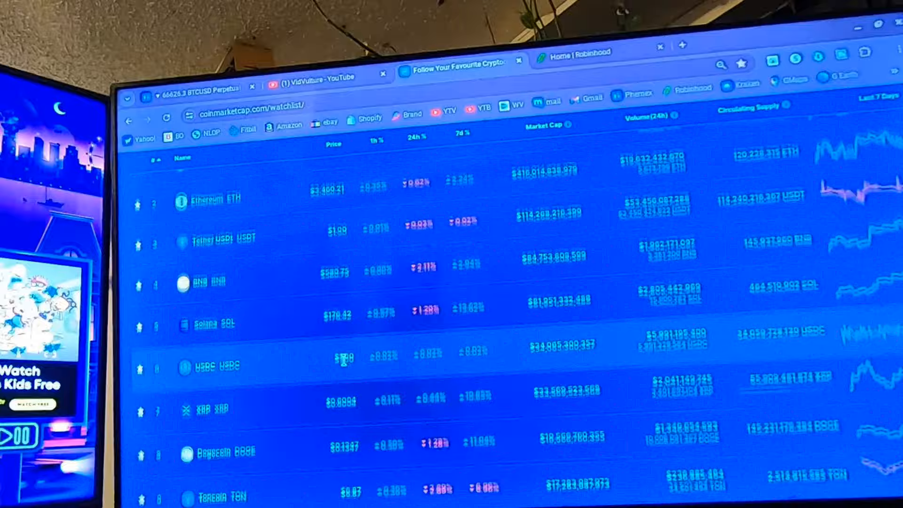
pyautogui.scroll(-3)
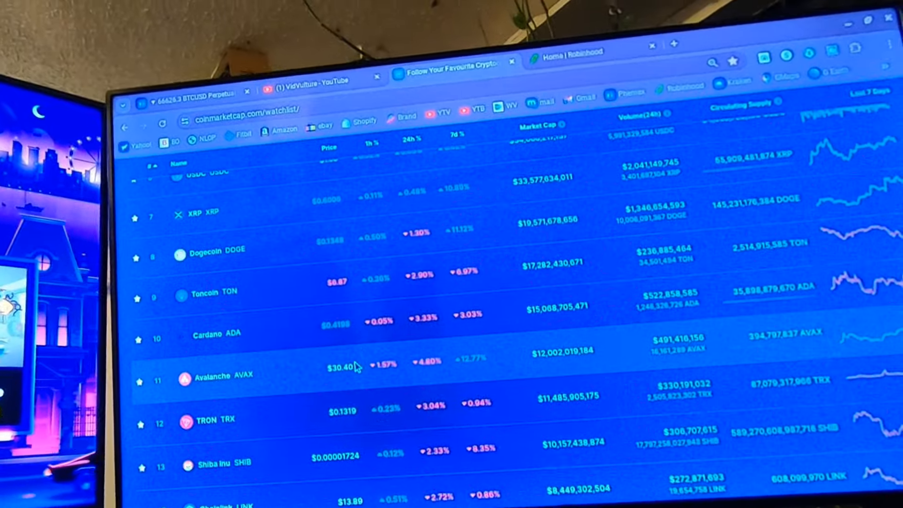
pyautogui.scroll(-3)
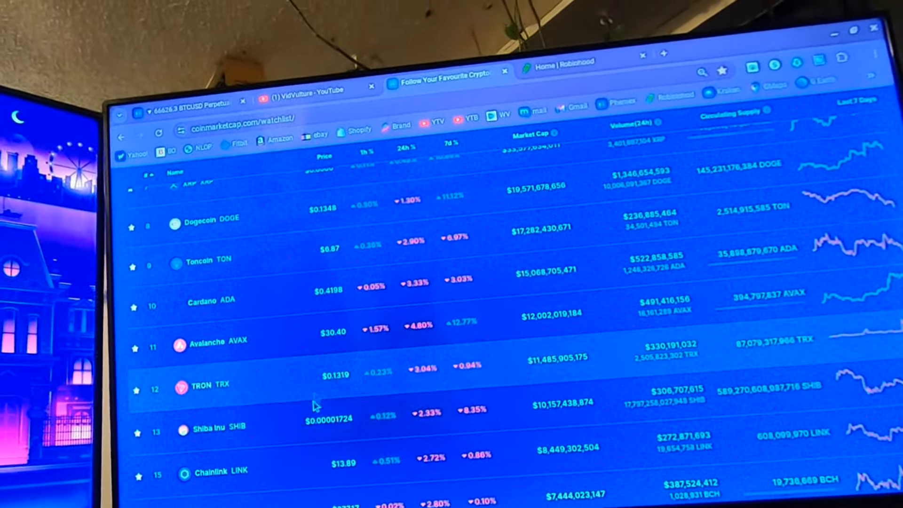
pyautogui.scroll(-3)
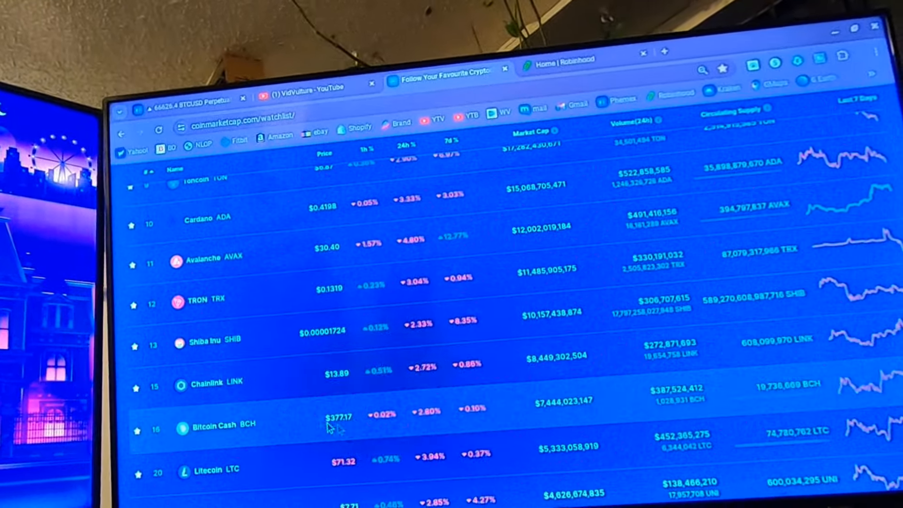
pyautogui.scroll(-3)
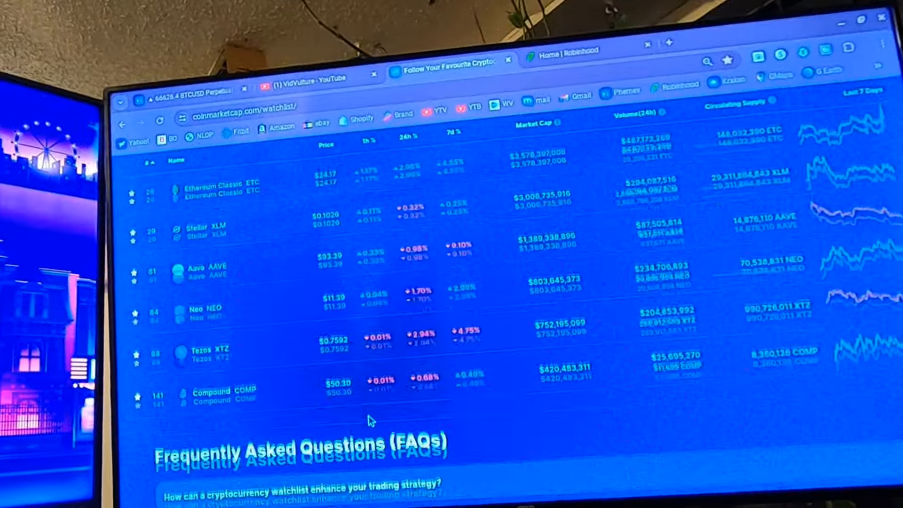
pyautogui.scroll(3)
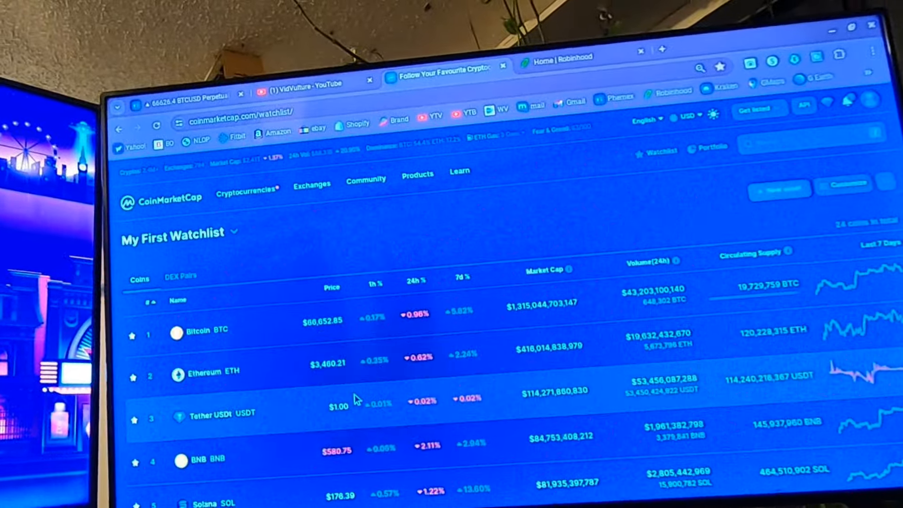
pyautogui.scroll(-3)
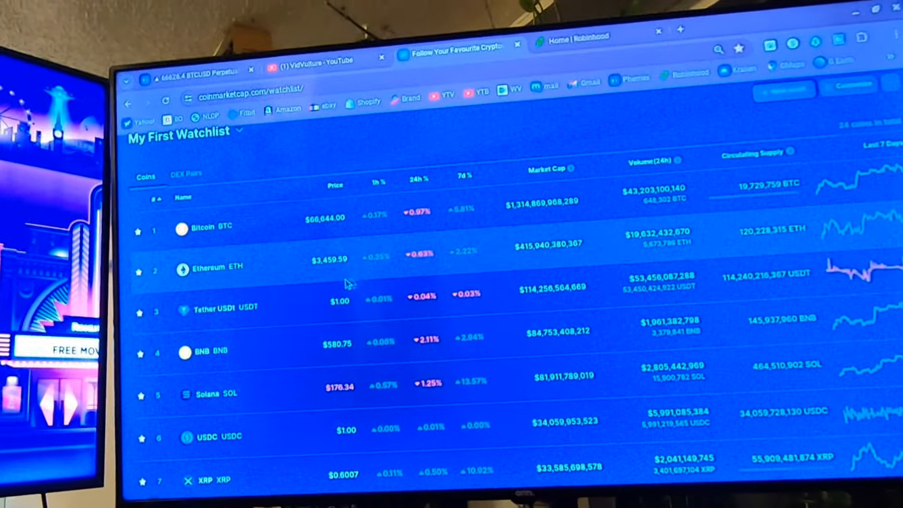
pyautogui.scroll(-3)
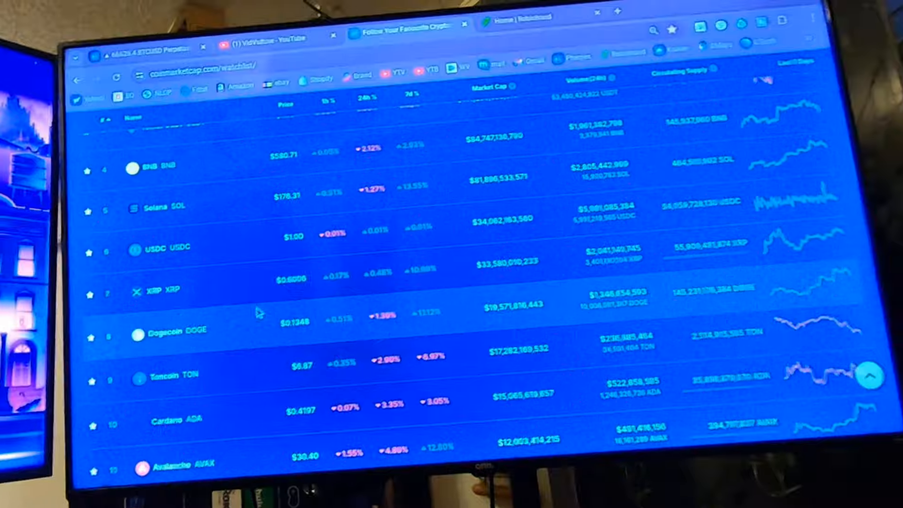
# Scroll through the watchlist coins, glance at Robinhood crypto, and return to the watchlist top
pyautogui.scroll(3)
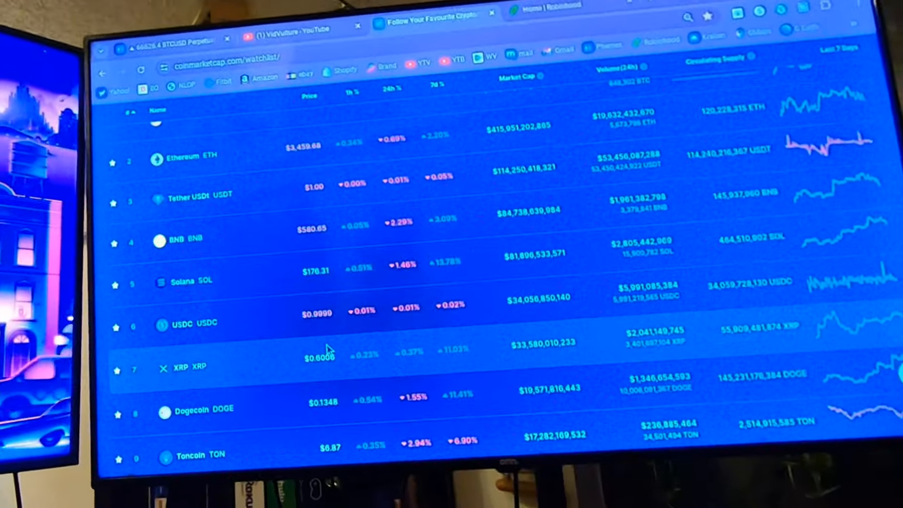
pyautogui.scroll(3)
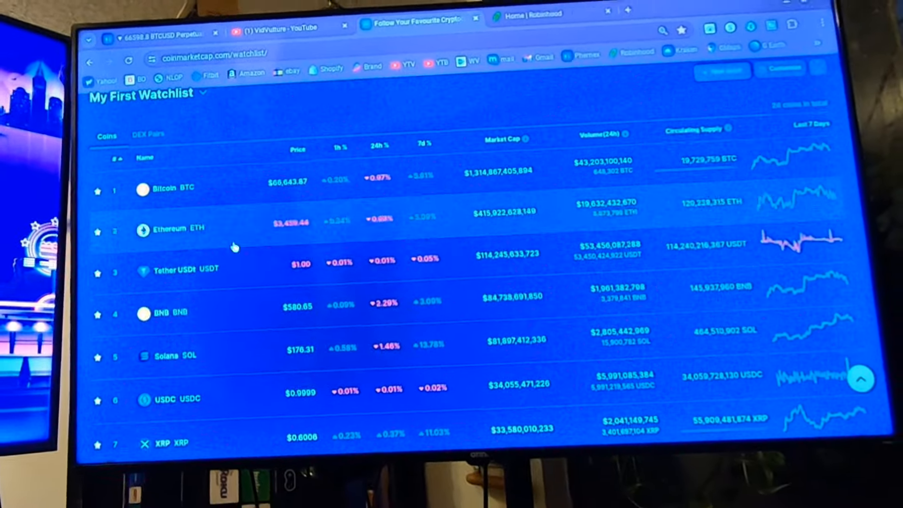
pyautogui.scroll(-3)
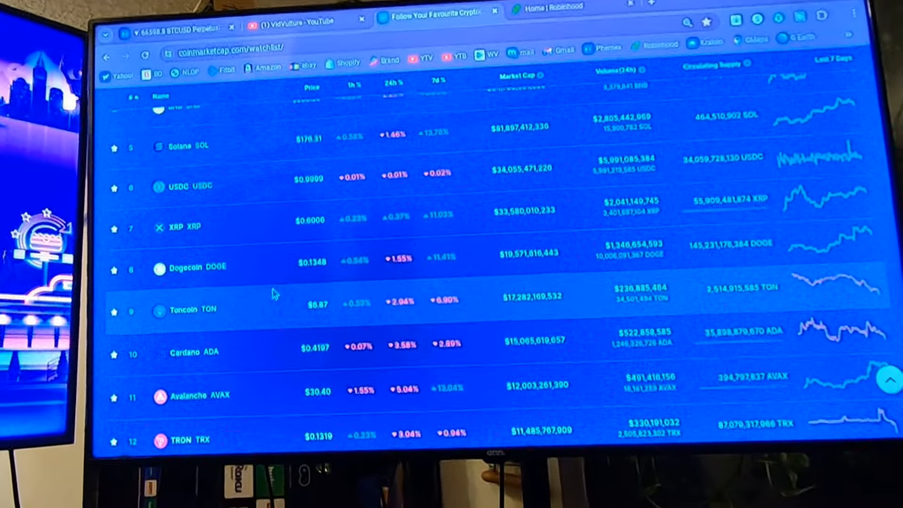
pyautogui.scroll(-3)
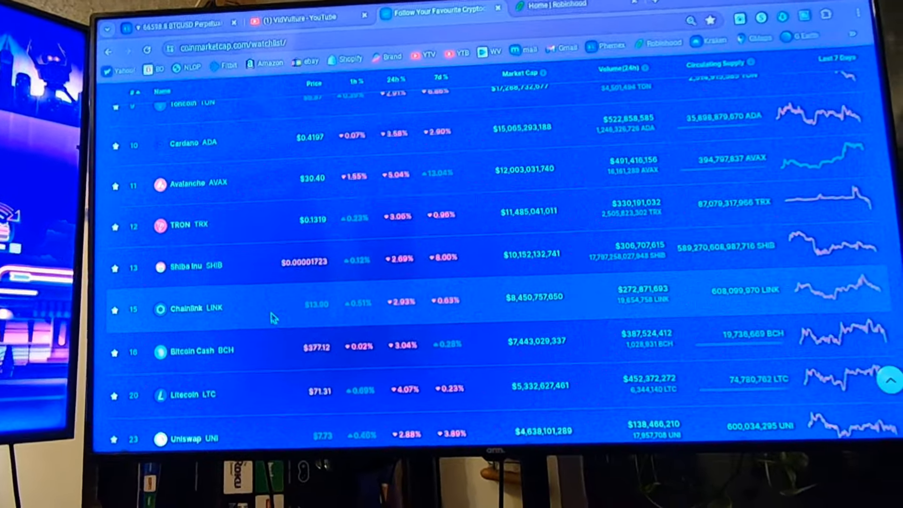
pyautogui.scroll(3)
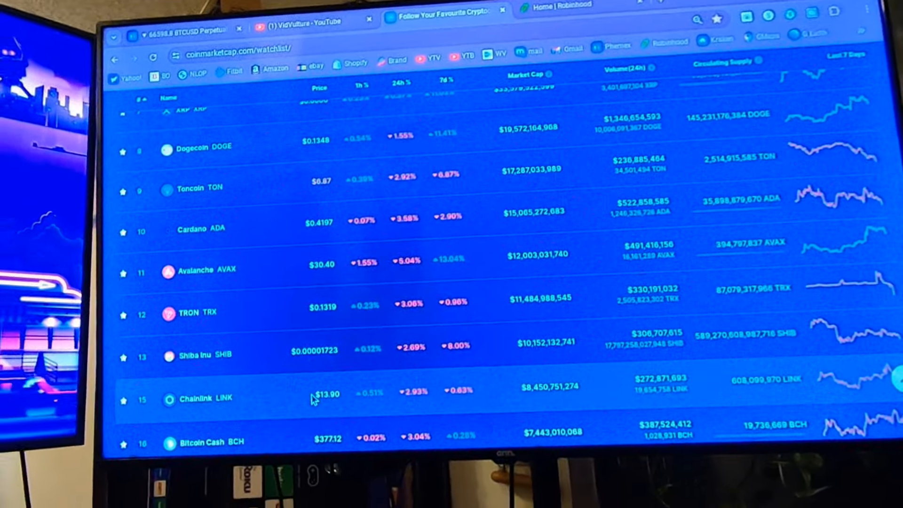
pyautogui.scroll(3)
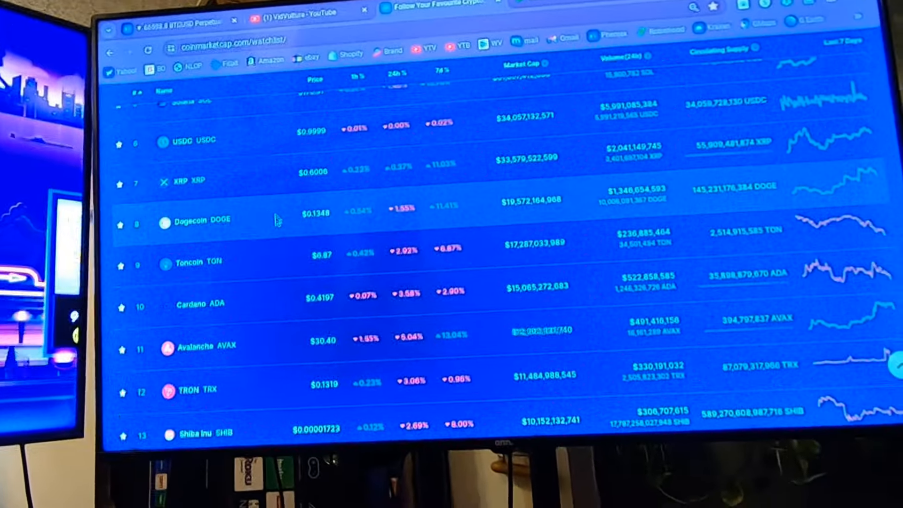
pyautogui.scroll(3)
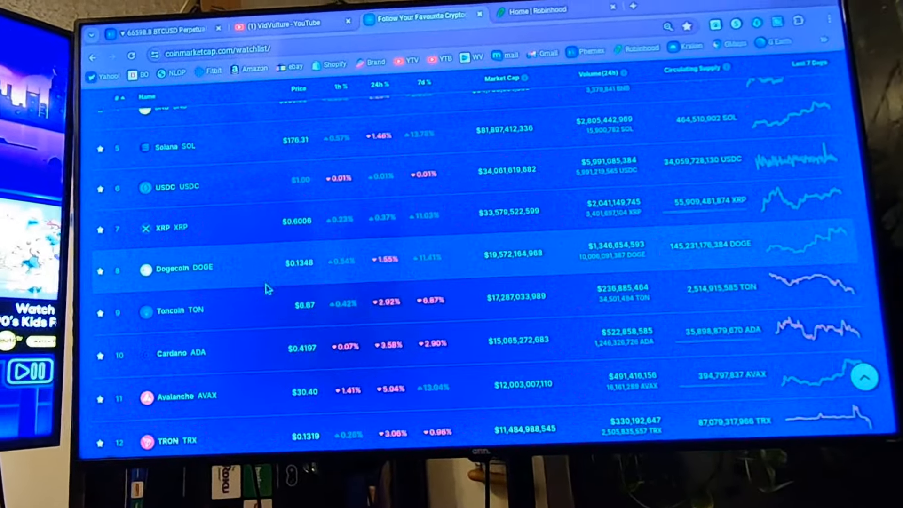
pyautogui.scroll(3)
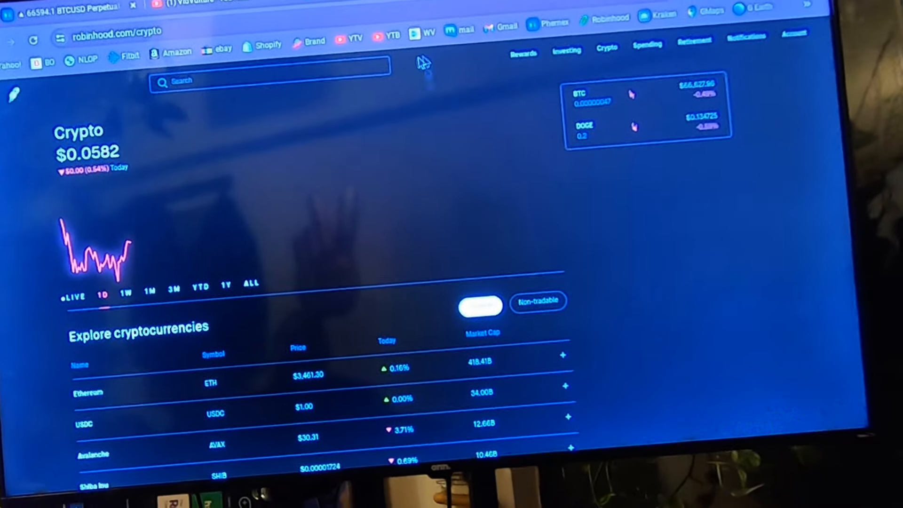
pyautogui.click(412, 57)
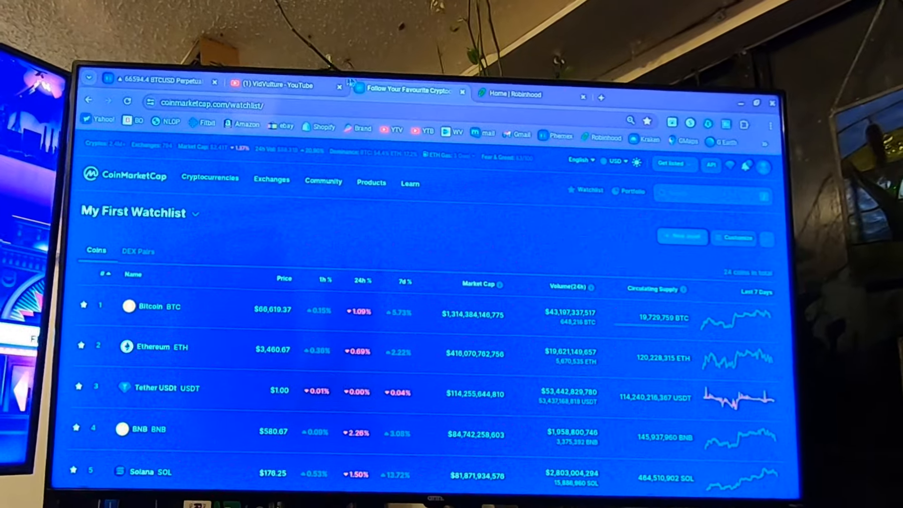
# Inspect the Phemex BTCUSD daily chart and its trend lines via the chart context menu
pyautogui.click(160, 81)
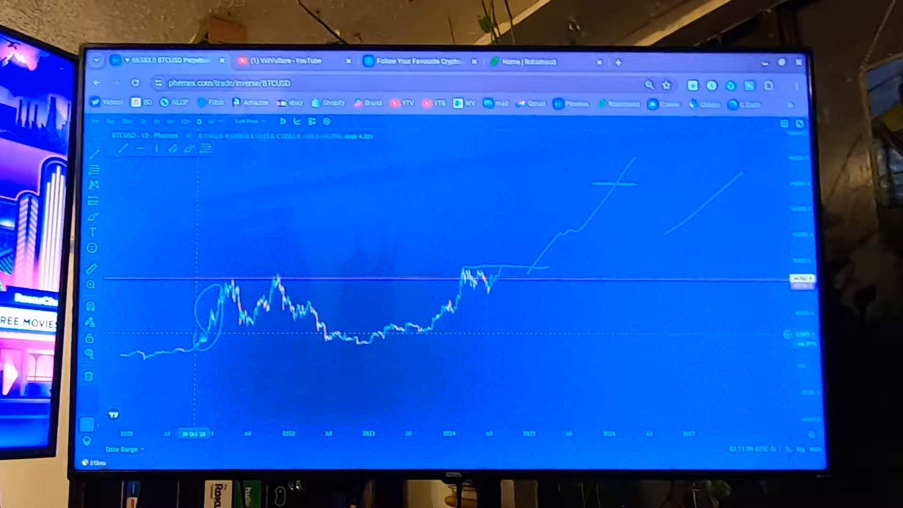
pyautogui.rightClick(233, 280)
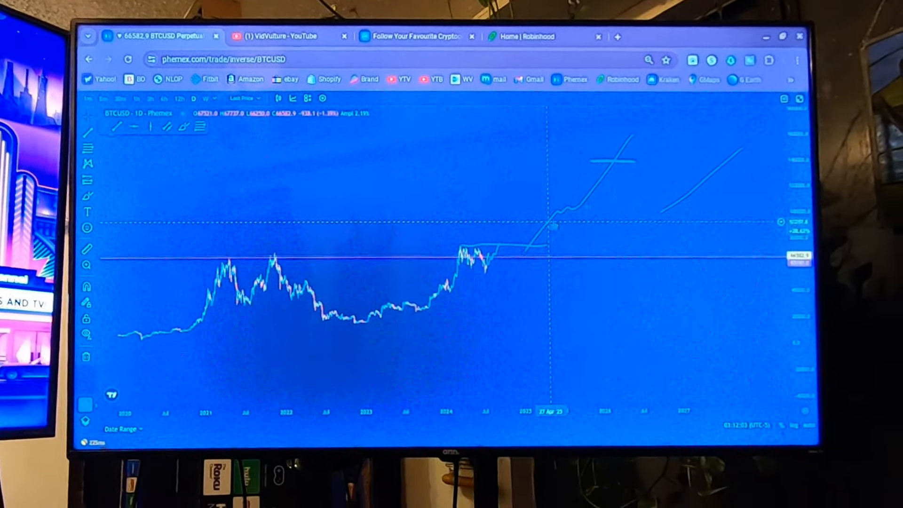
pyautogui.rightClick(720, 190)
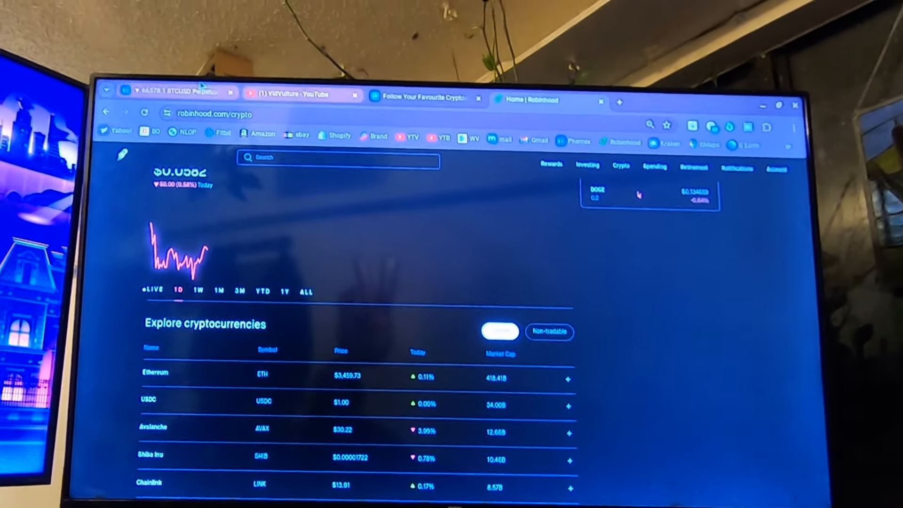
pyautogui.click(168, 86)
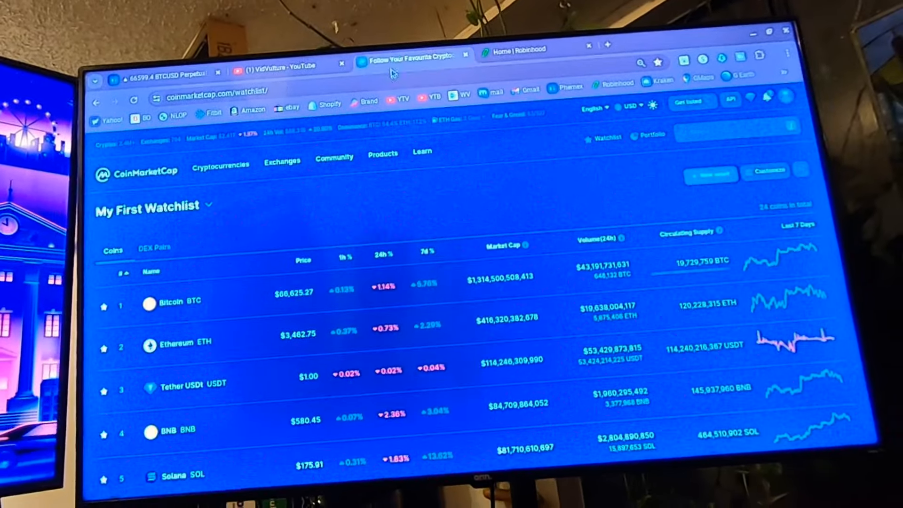
# Check Robinhood's crypto prices briefly, then land on the Bitcoin Street channel's Videos page
pyautogui.click(285, 52)
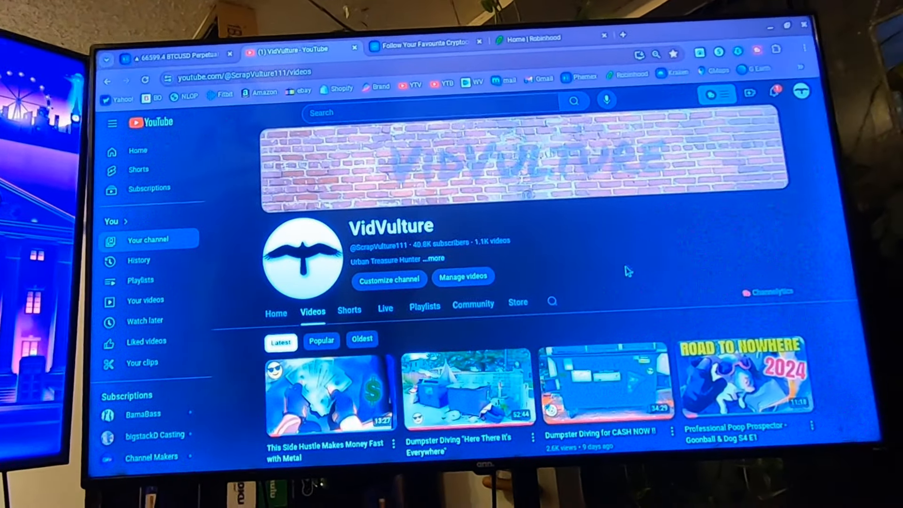
pyautogui.click(524, 38)
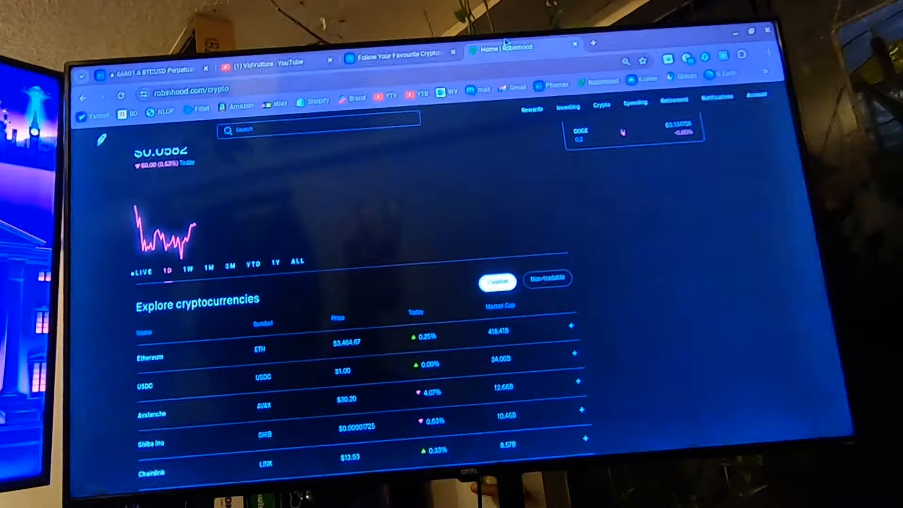
pyautogui.click(271, 51)
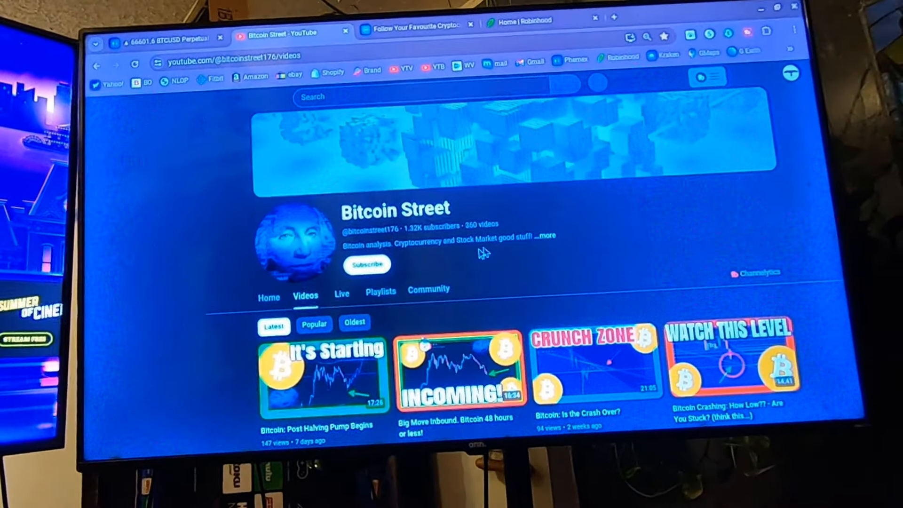
# Browse Bitcoin Street's latest video, then go back to the VidVulture Videos page
pyautogui.scroll(-3)
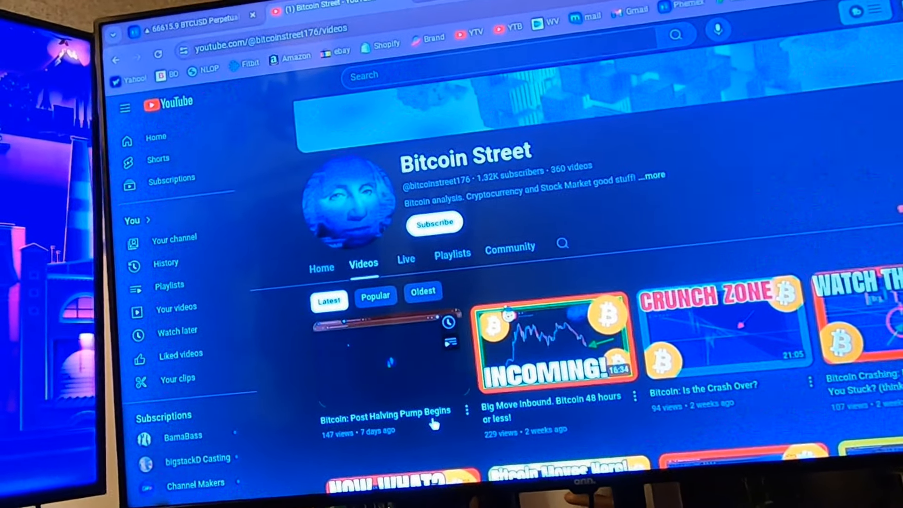
pyautogui.click(190, 16)
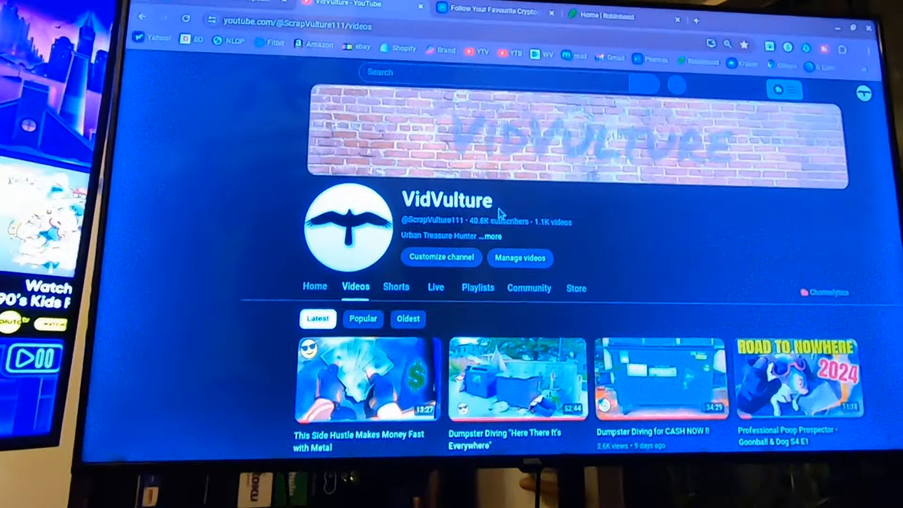
# Scroll through VidVulture's older uploads before switching to the Phemex BTCUSD chart
pyautogui.click(104, 75)
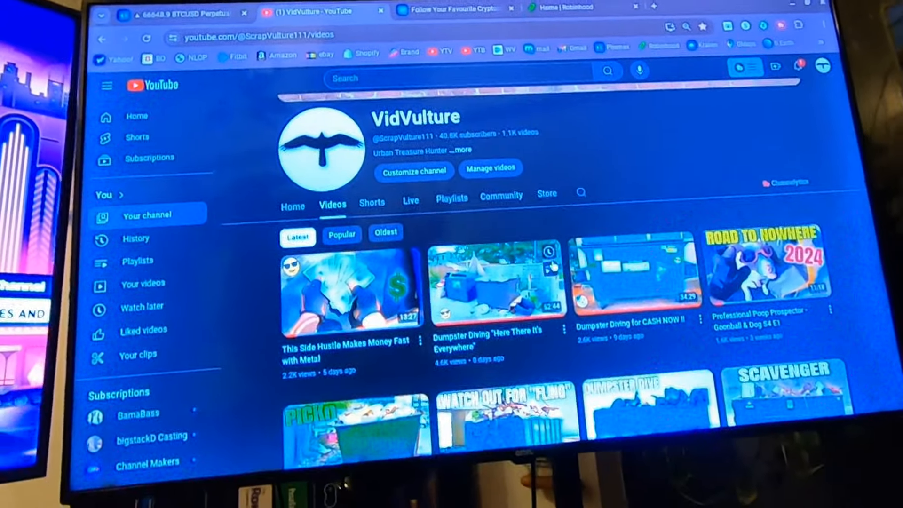
pyautogui.scroll(-3)
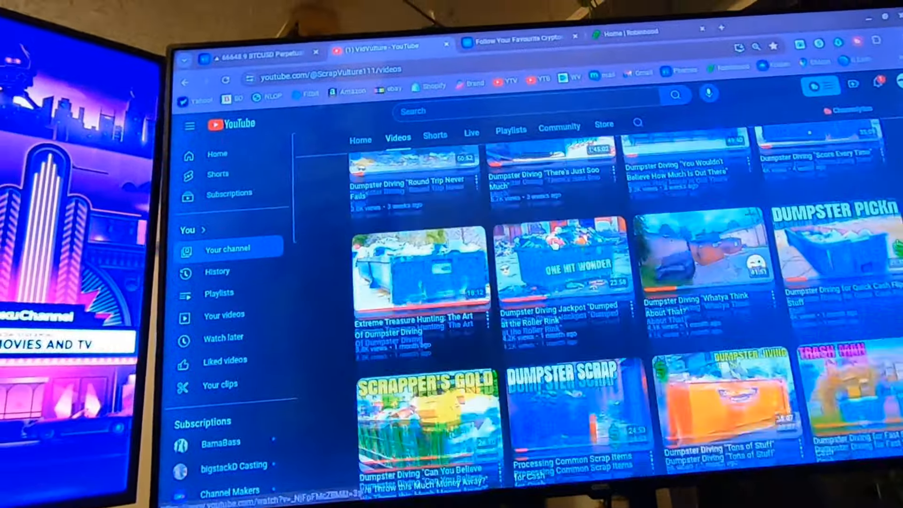
pyautogui.scroll(3)
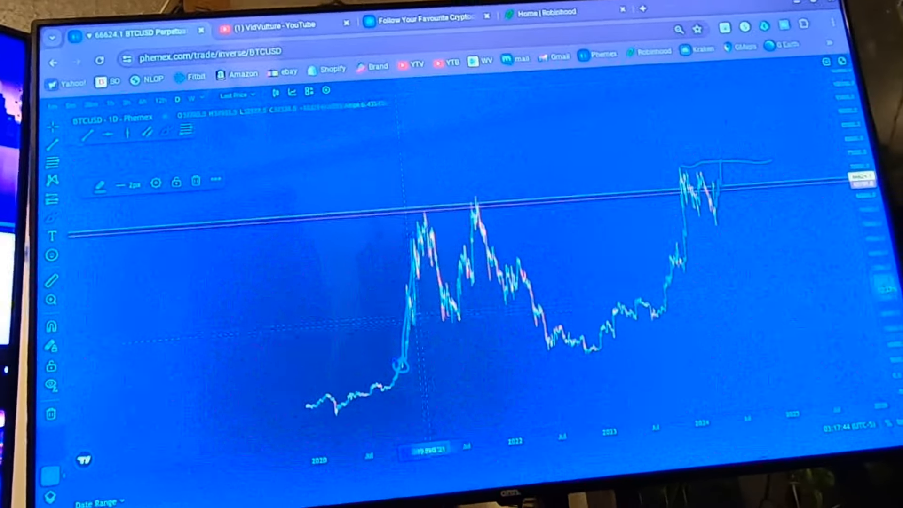
pyautogui.click(426, 19)
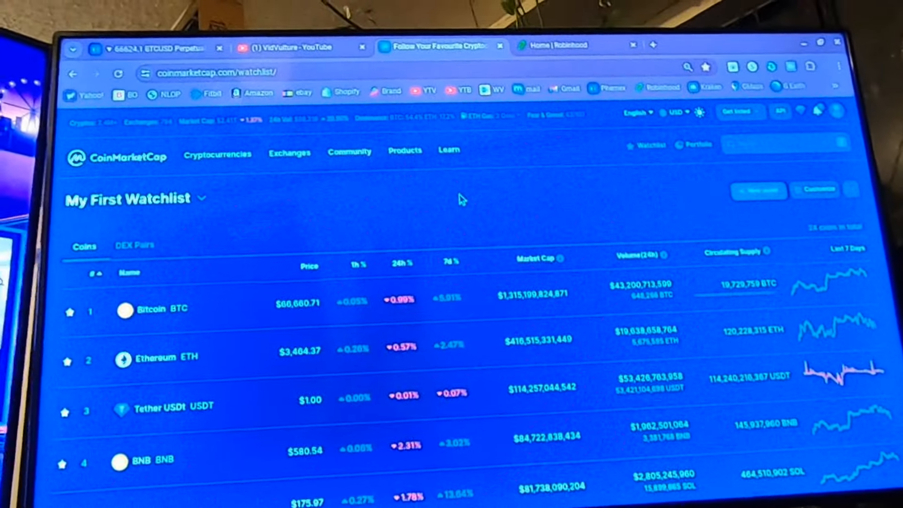
pyautogui.scroll(-3)
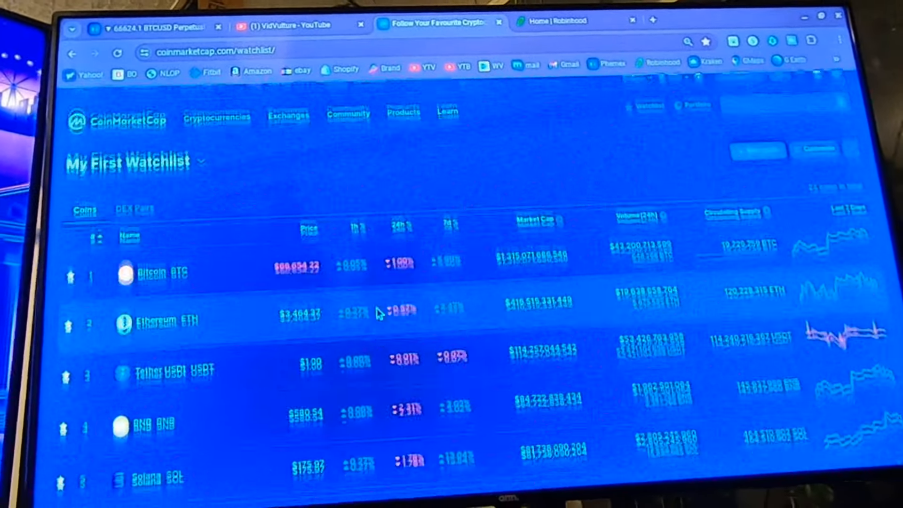
pyautogui.scroll(-3)
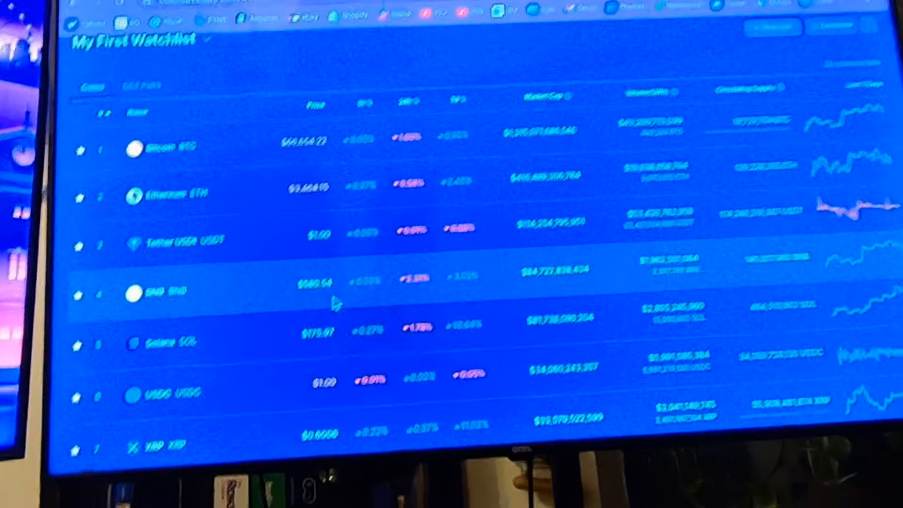
pyautogui.scroll(-3)
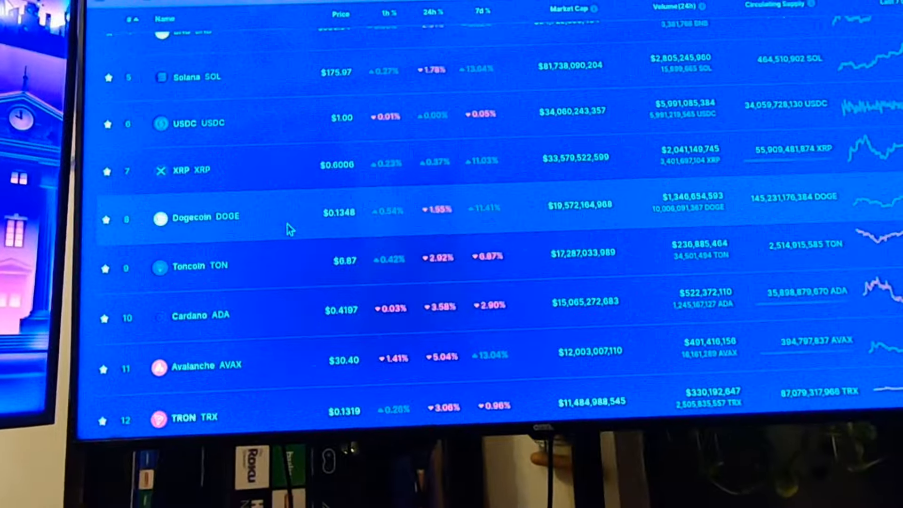
pyautogui.scroll(-3)
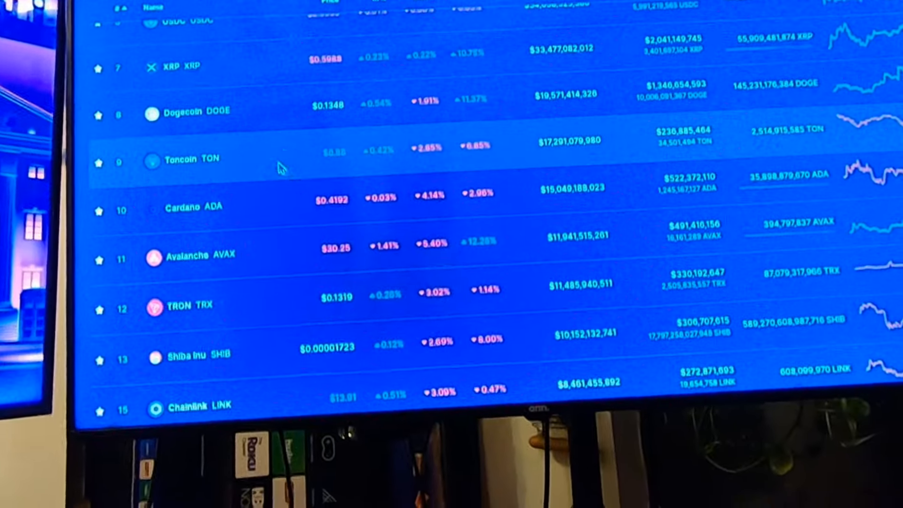
pyautogui.scroll(3)
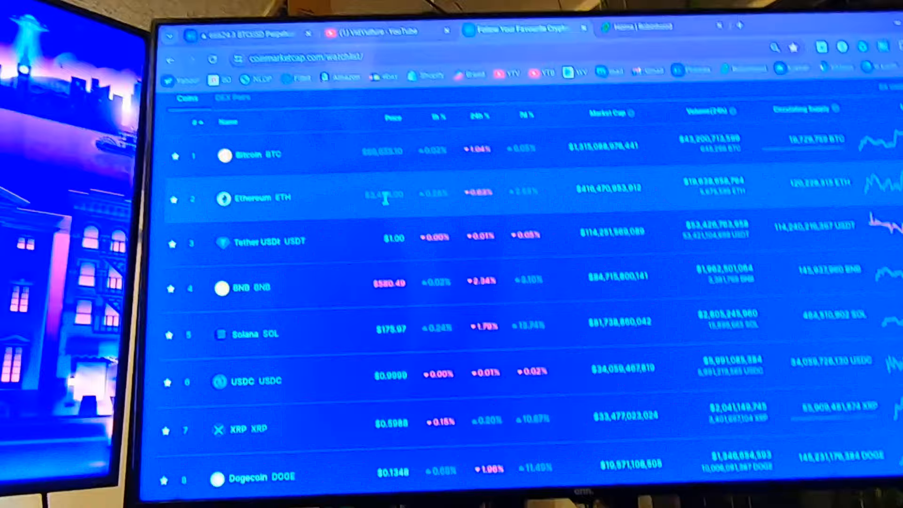
pyautogui.scroll(-3)
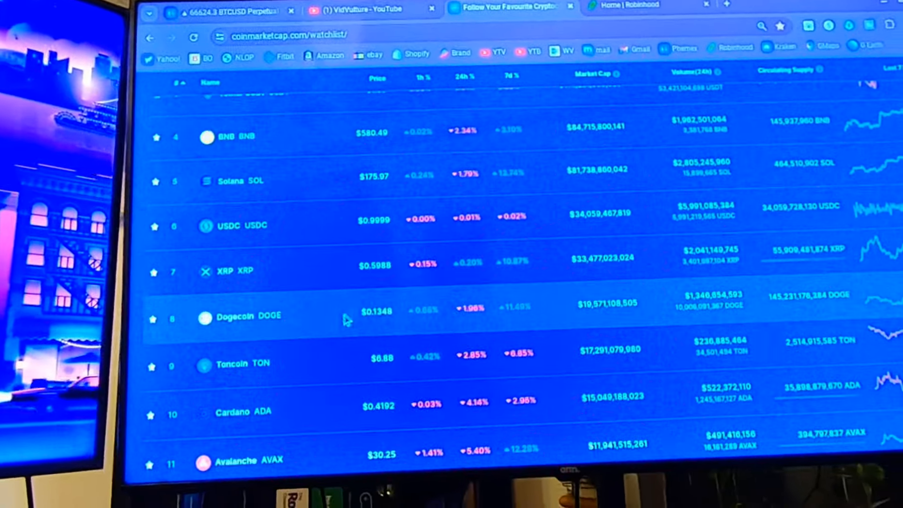
pyautogui.scroll(-3)
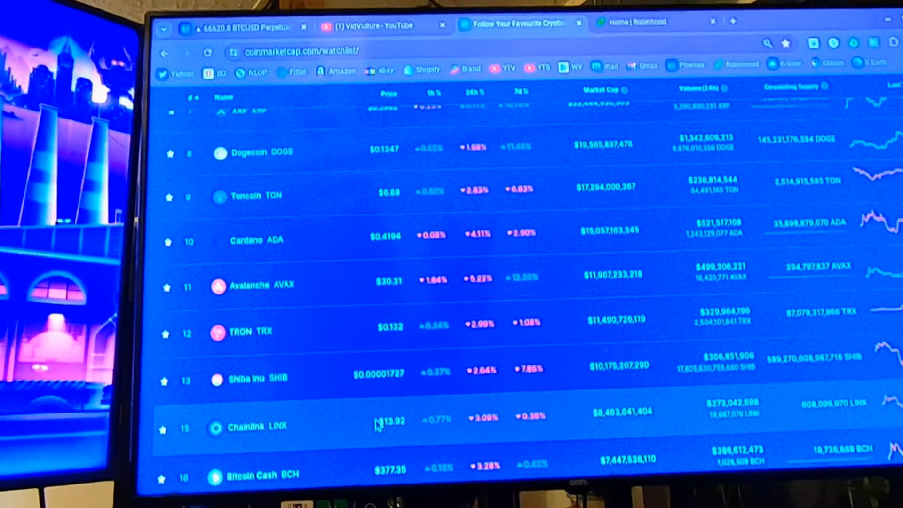
pyautogui.click(242, 25)
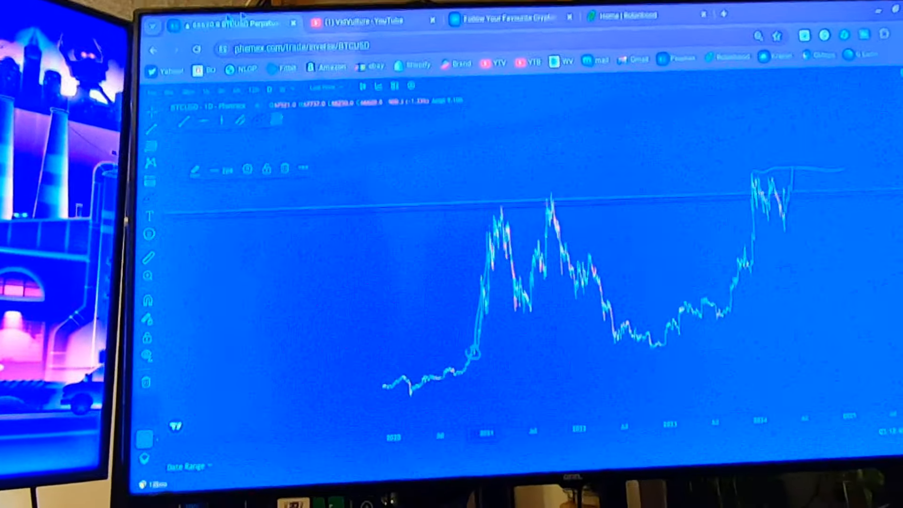